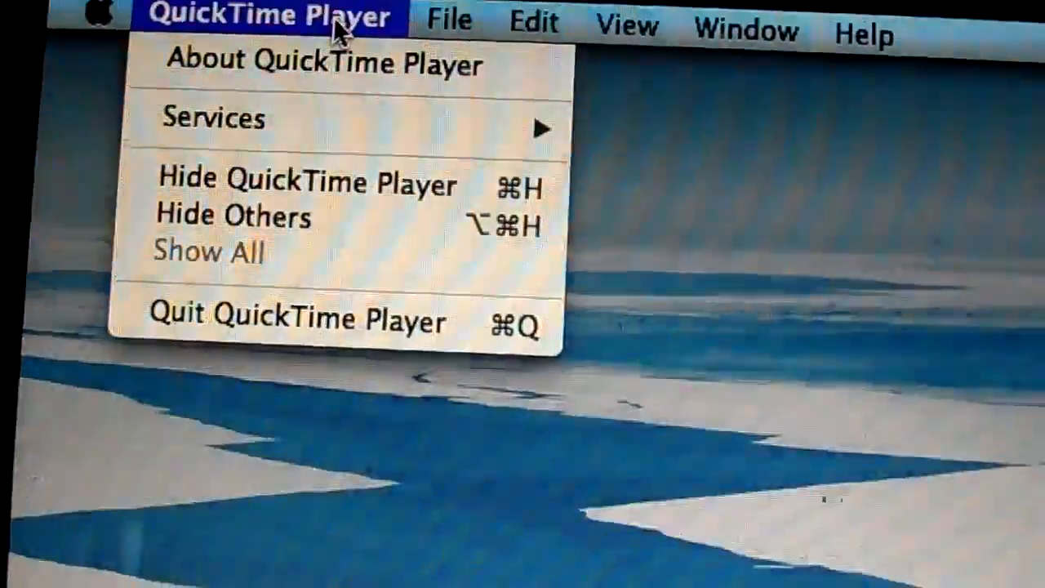
Dismiss the open QuickTime Player menu to return to the plain desktop.
click(447, 20)
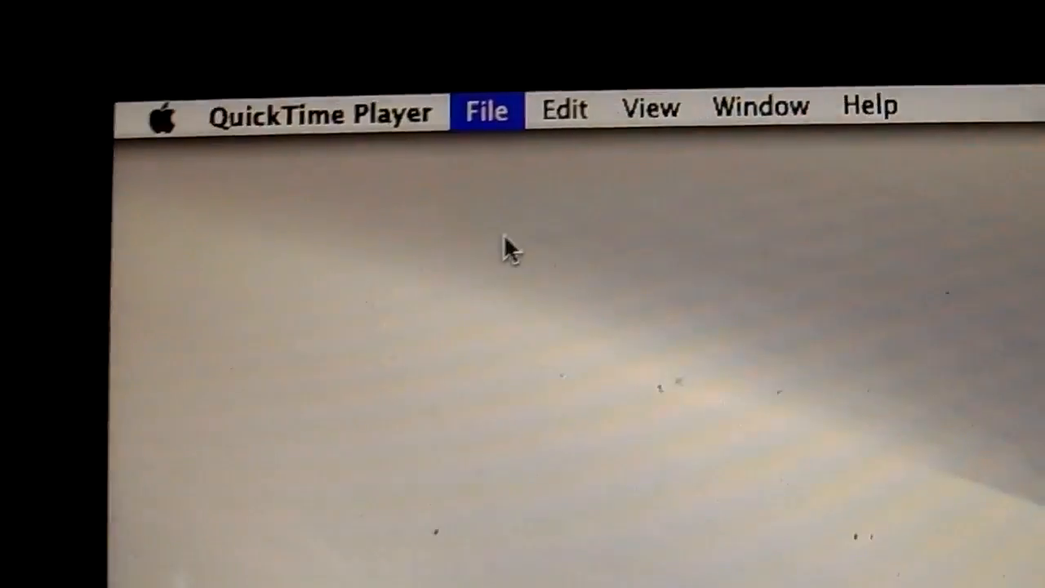
Start a new Screen Recording session from the File menu, showing 0 KB recorded.
click(487, 111)
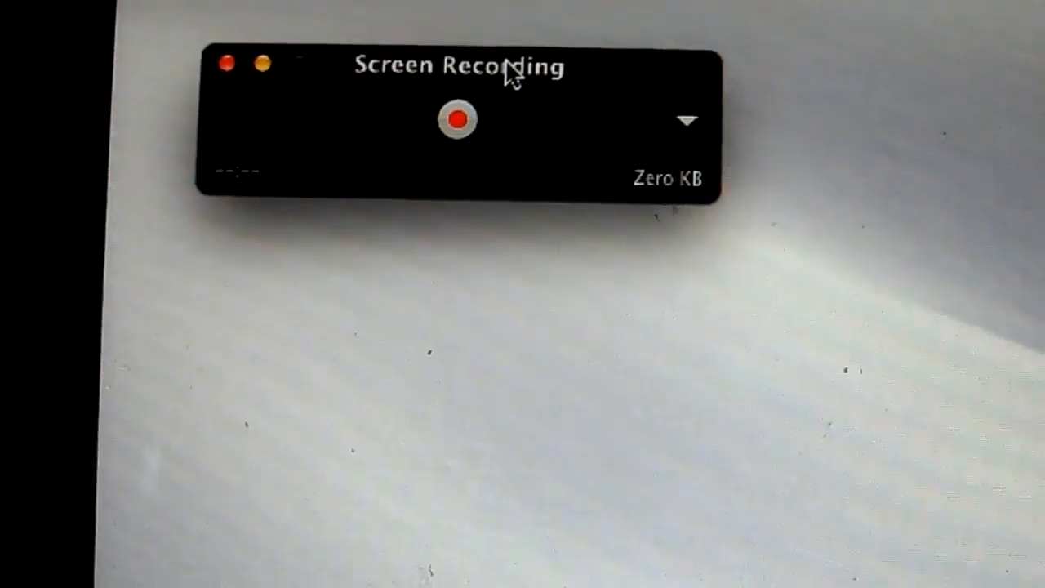